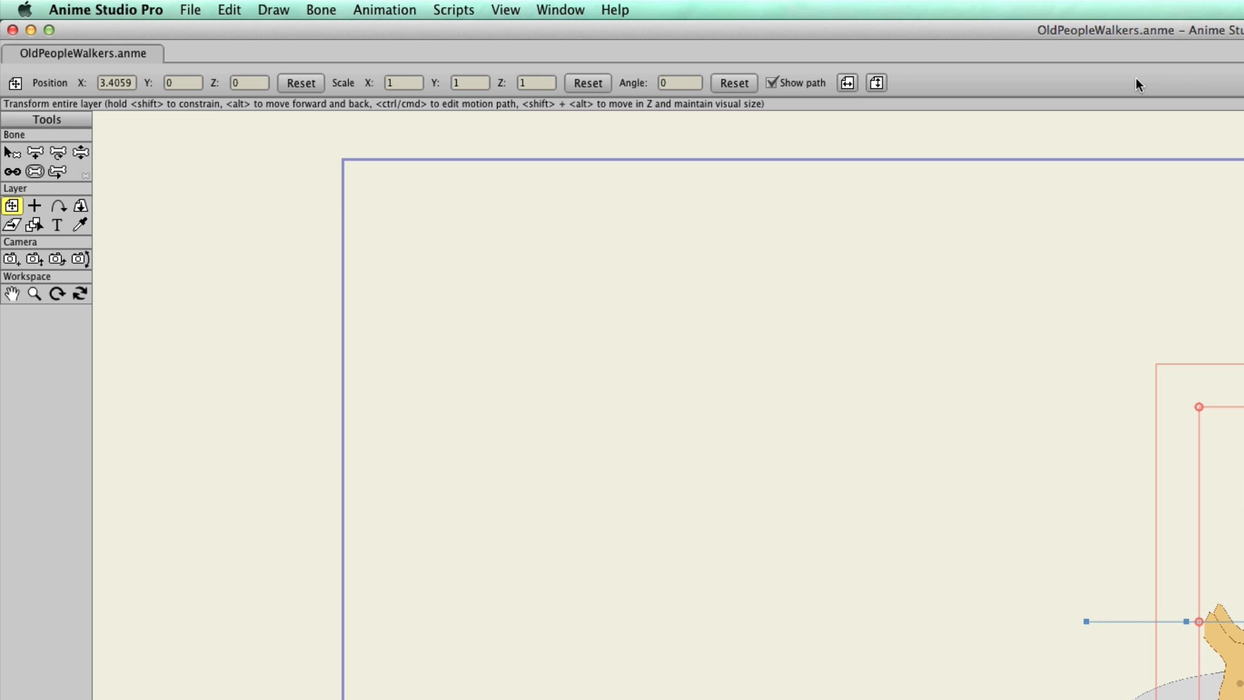
mouse_move(225, 24)
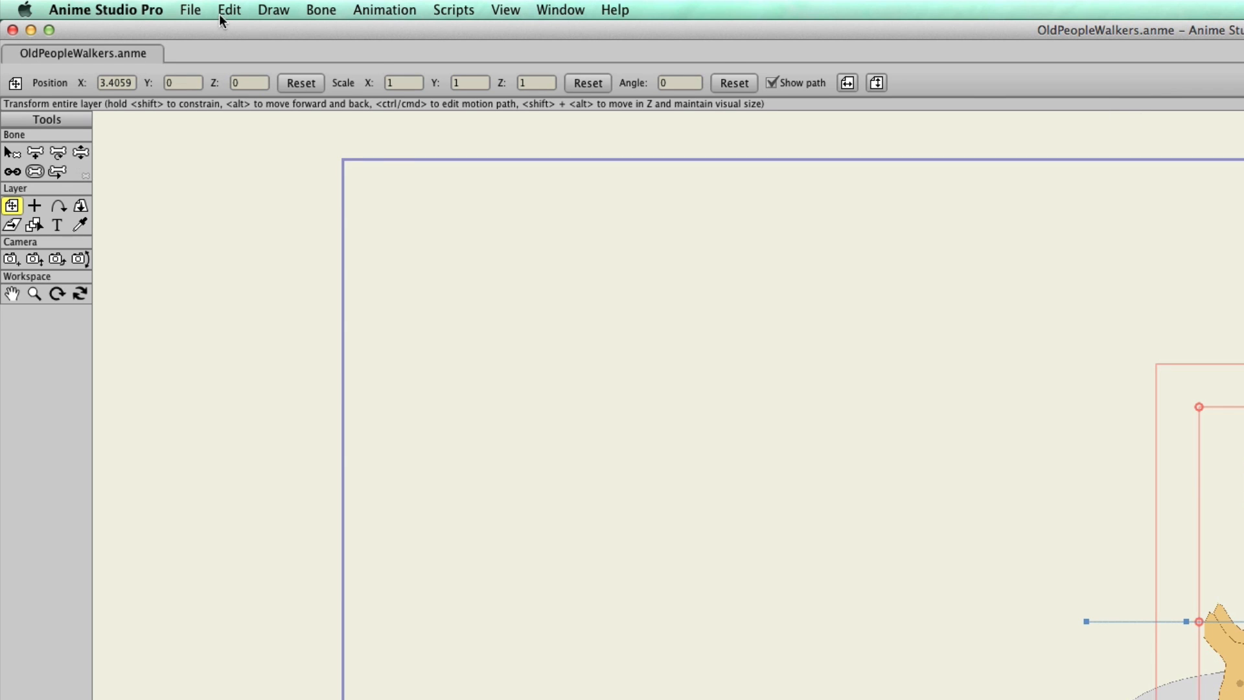
Browse via File > Open into Jim Sync Folder > AS Files for SM Tuts to the HolyAGENTS project folder
left_click(189, 10)
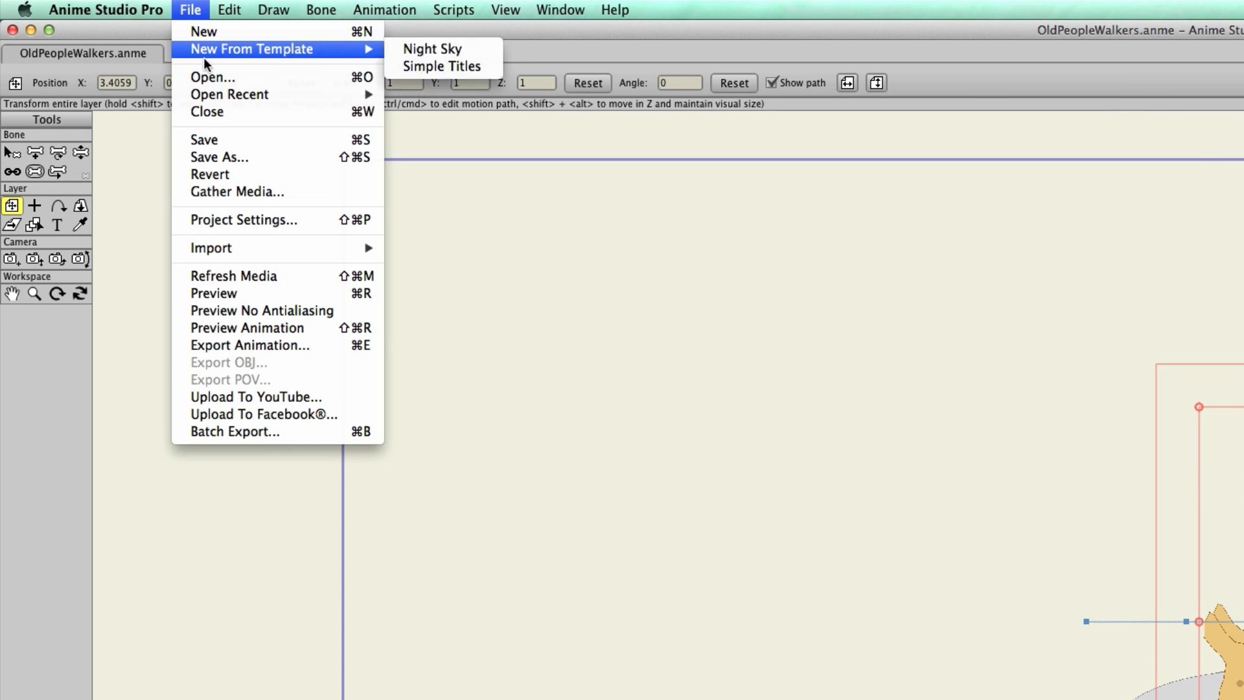
left_click(213, 78)
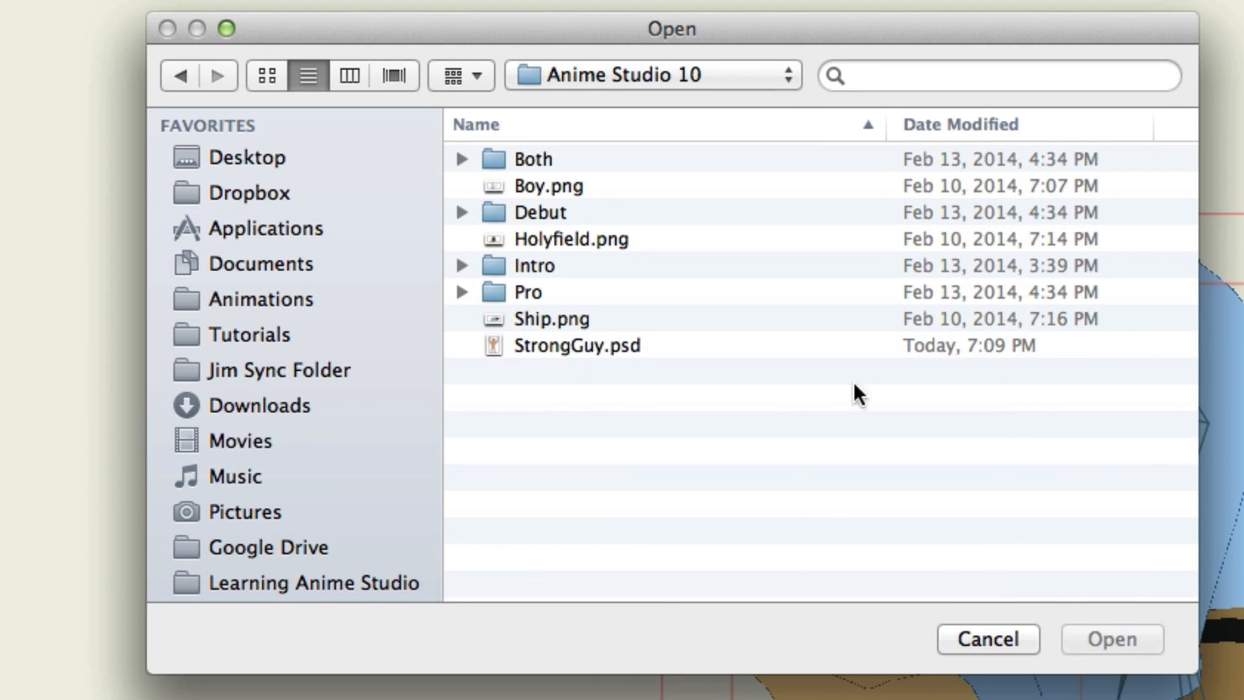
mouse_move(274, 369)
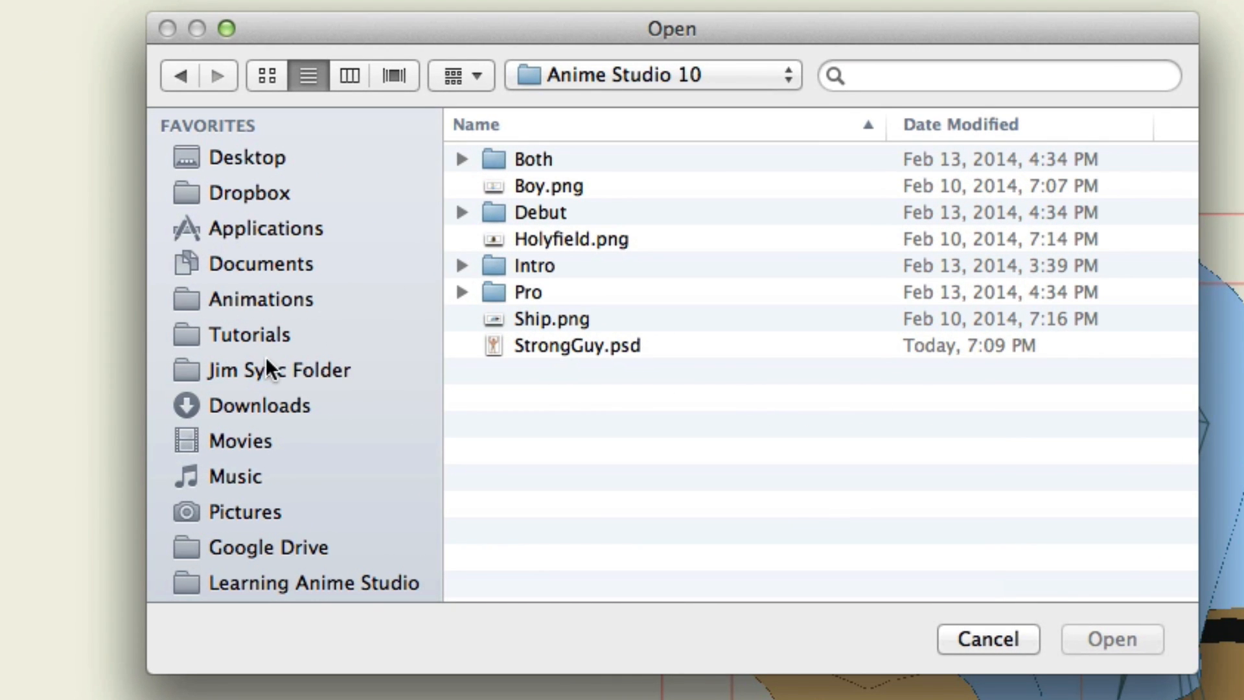
left_click(279, 370)
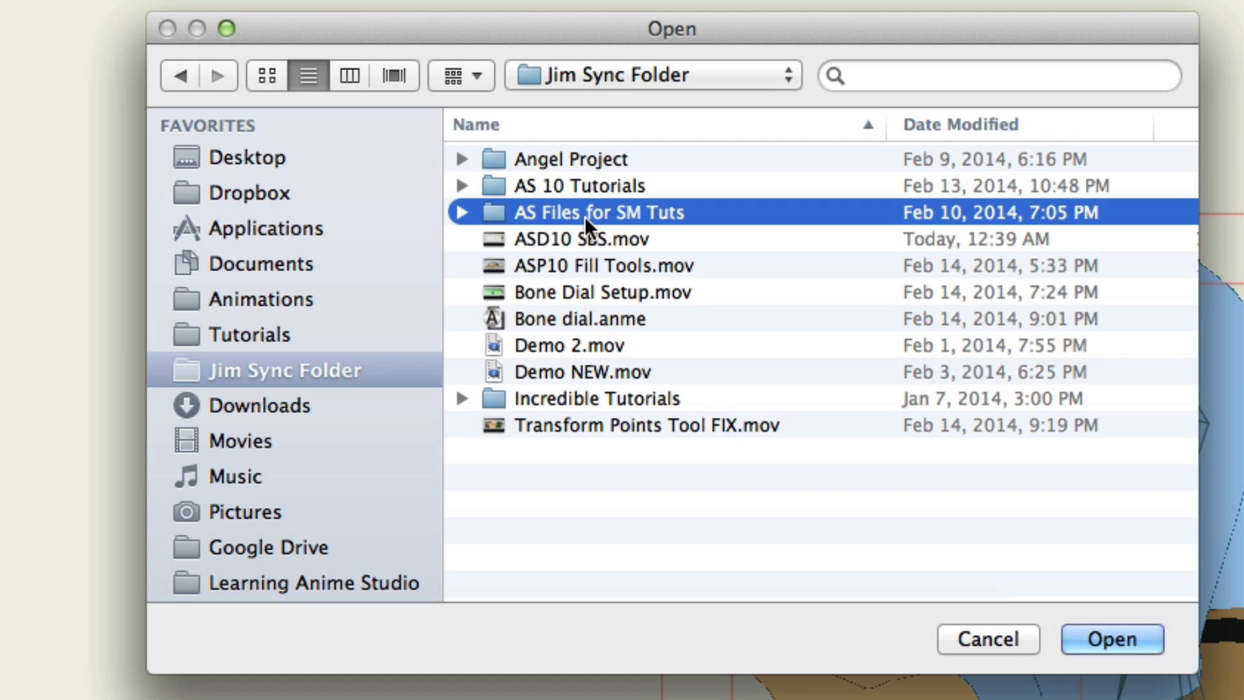
double_click(588, 212)
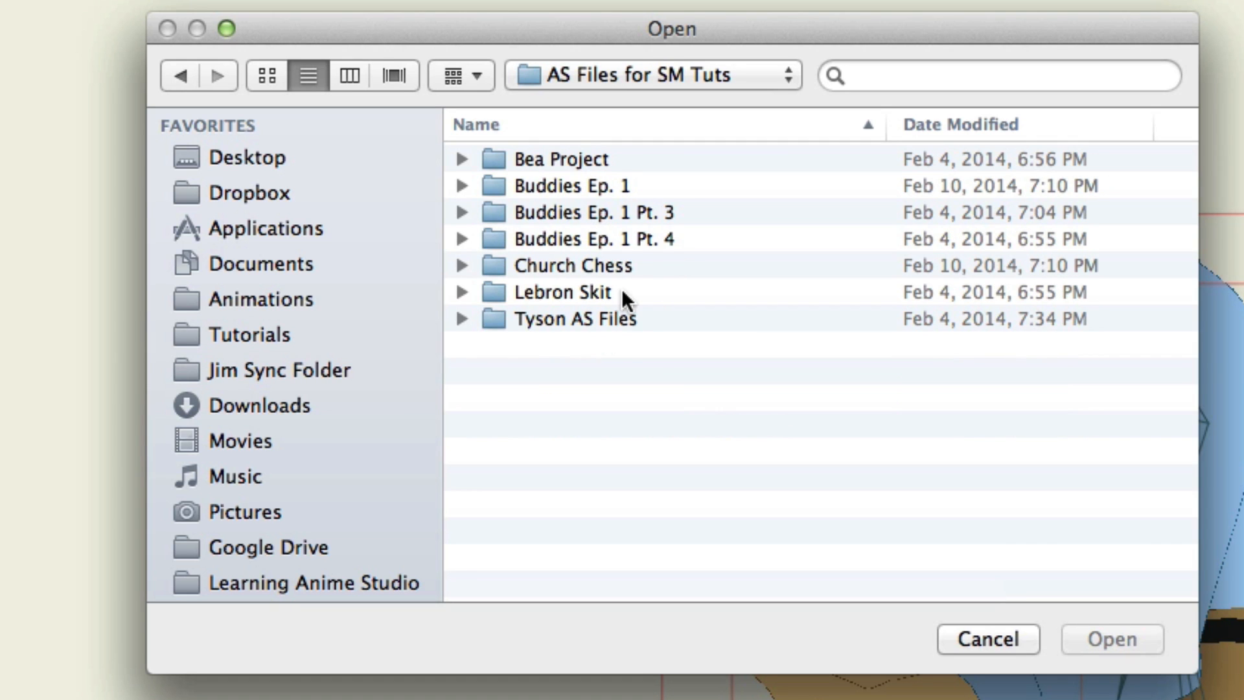
mouse_move(606, 307)
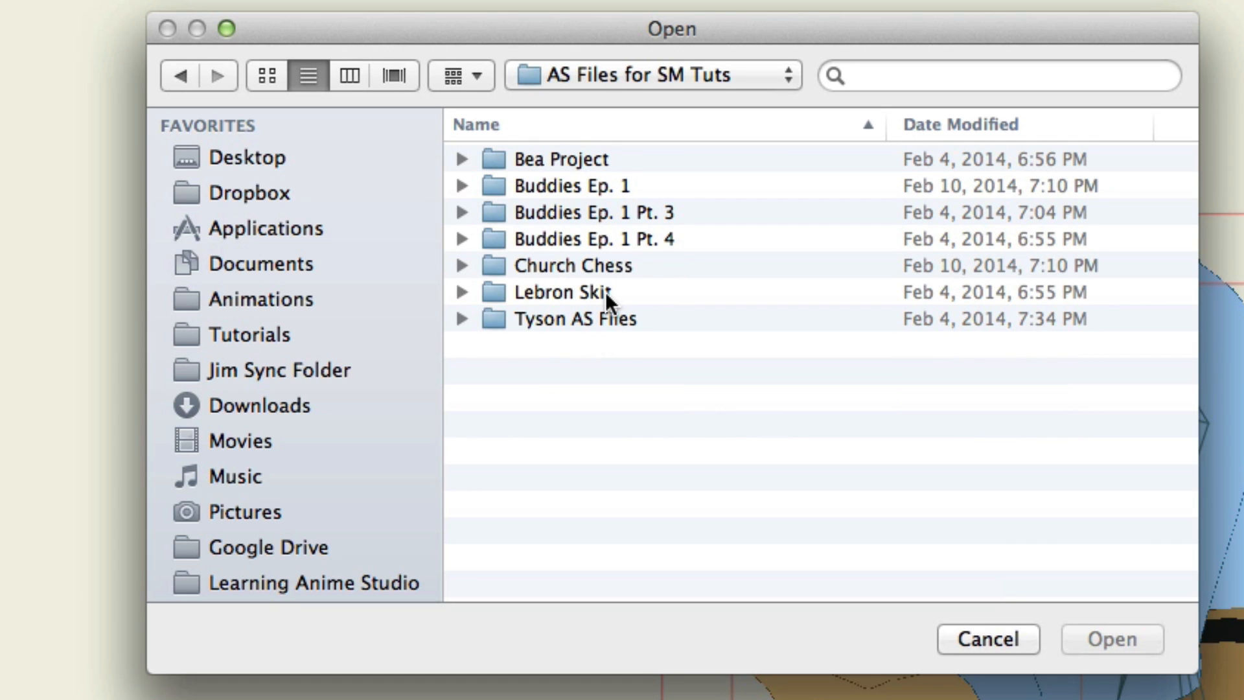
double_click(573, 319)
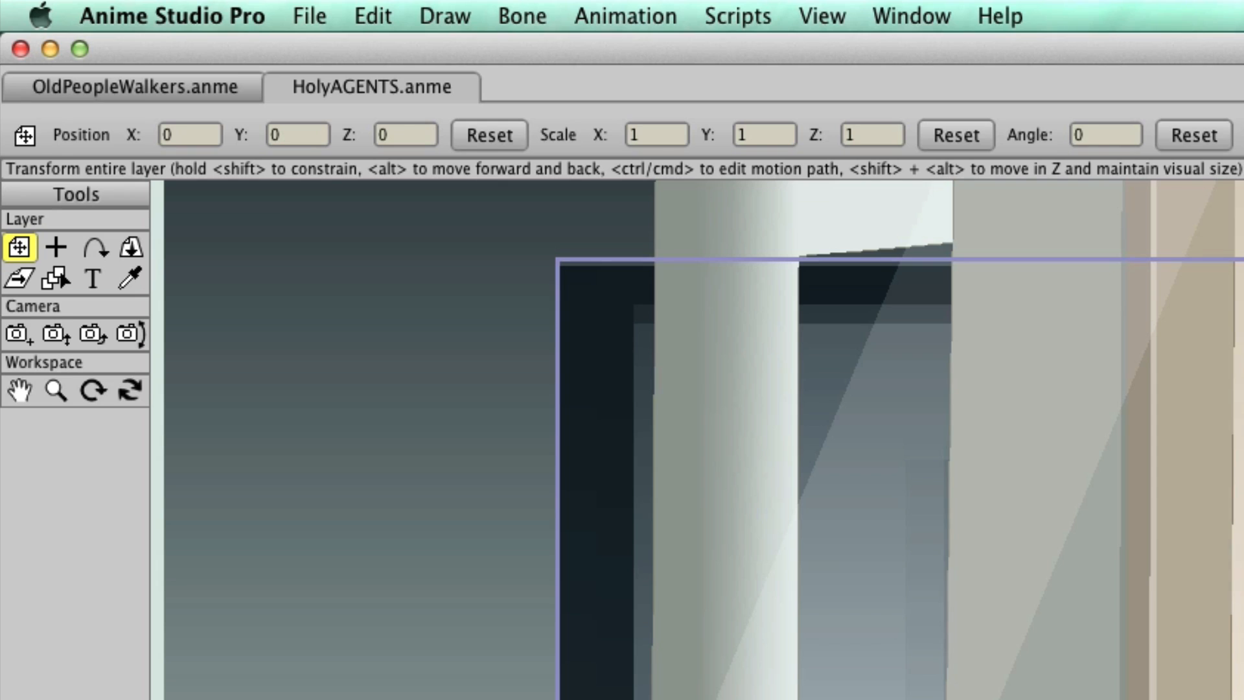
mouse_move(122, 80)
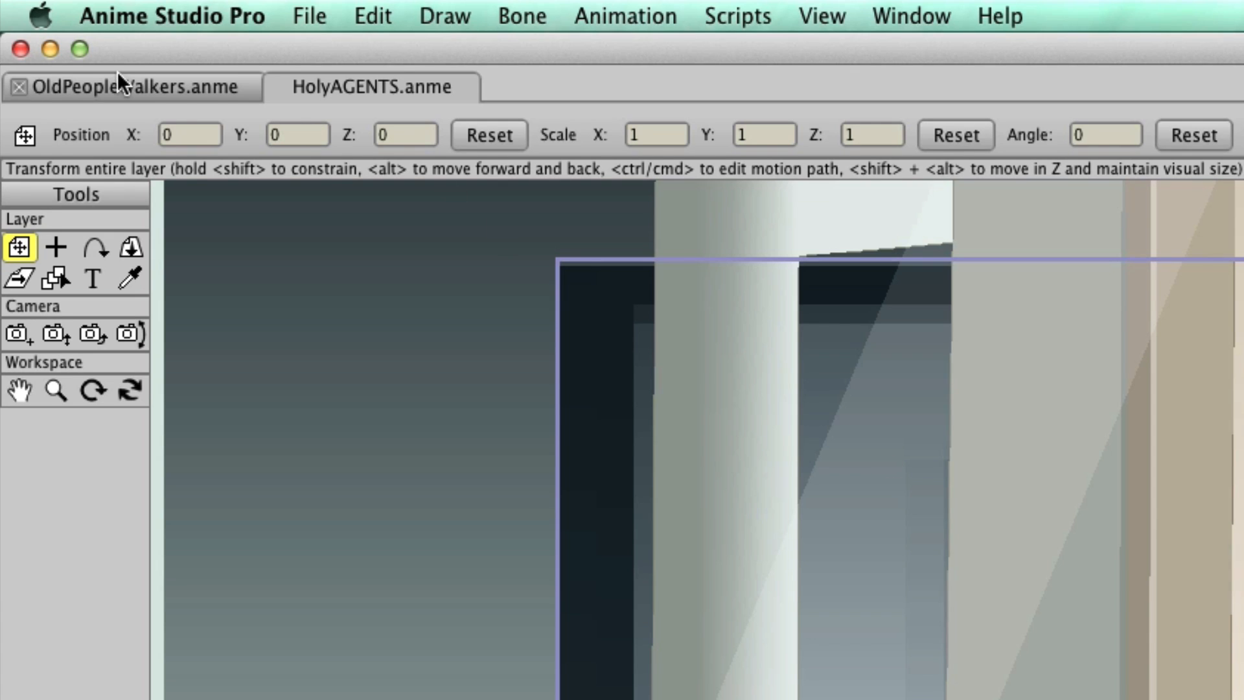
mouse_move(155, 106)
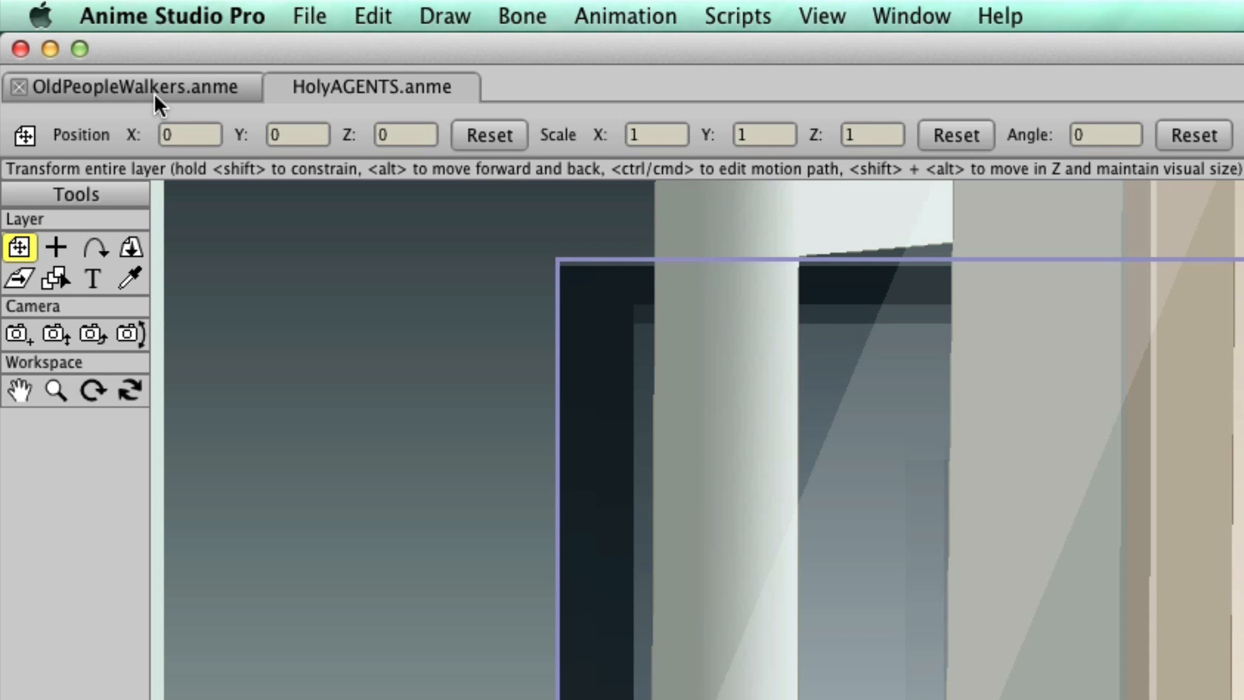
left_click(130, 88)
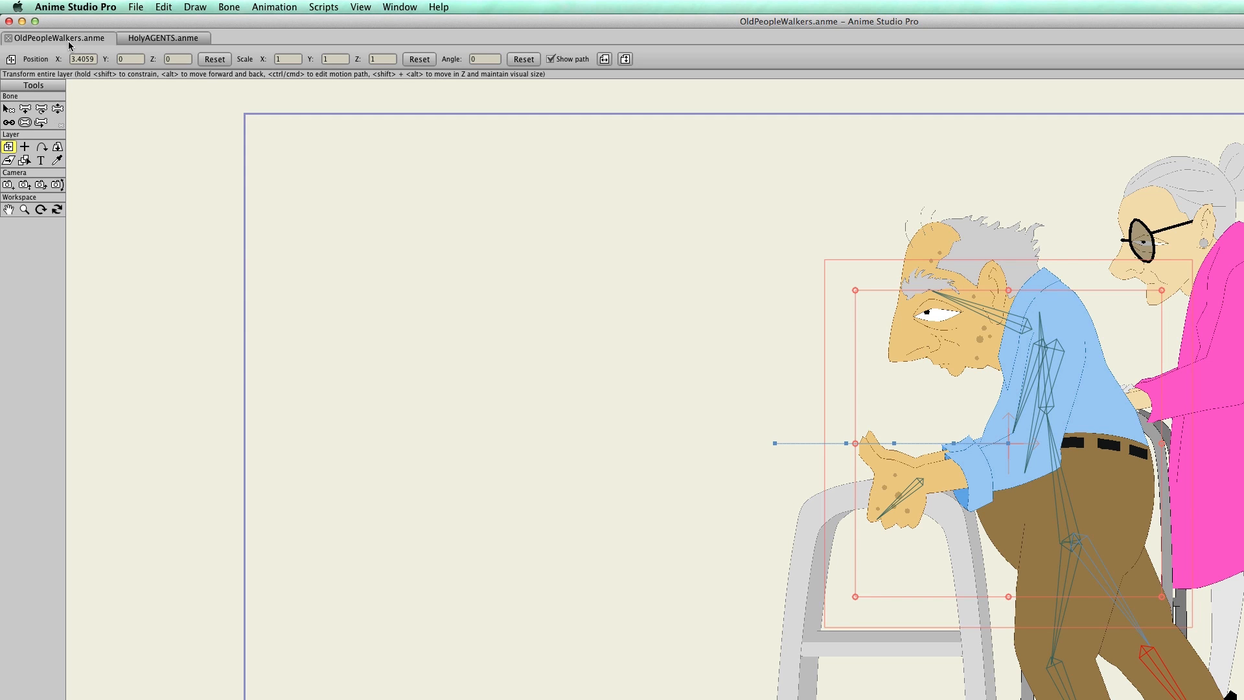
left_click(136, 38)
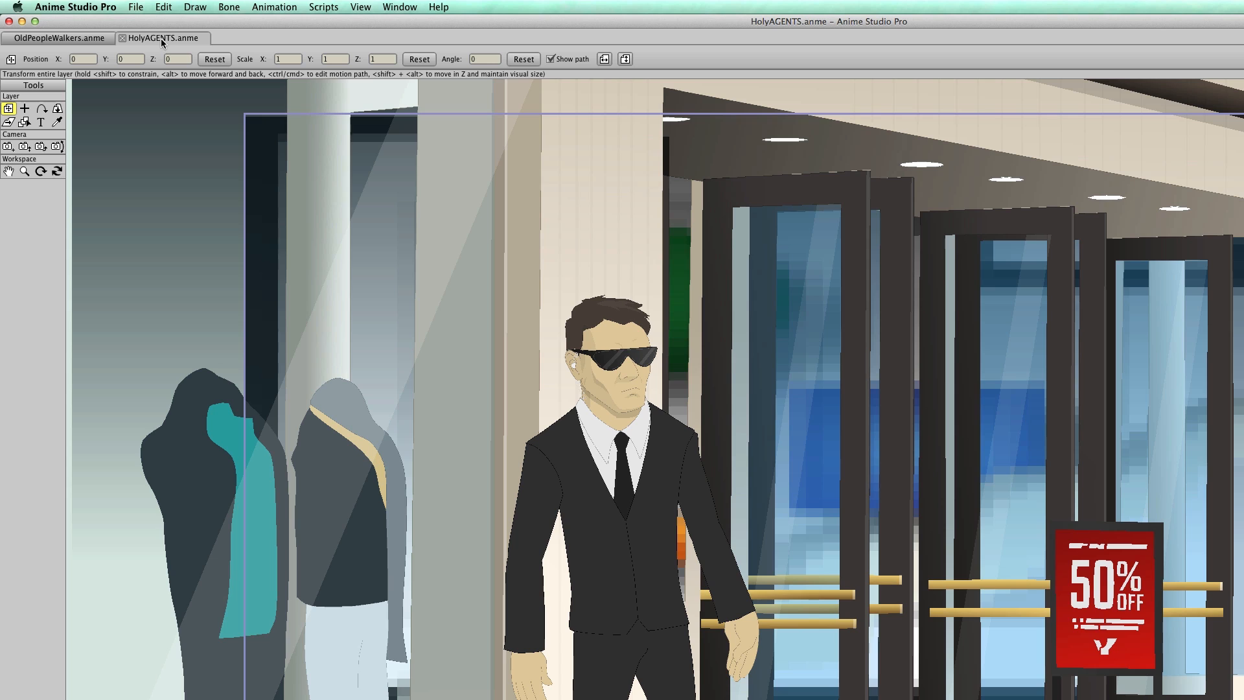
Create a new blank Untitled document, flip through the tabs, and close an extra untitled one
left_click(140, 7)
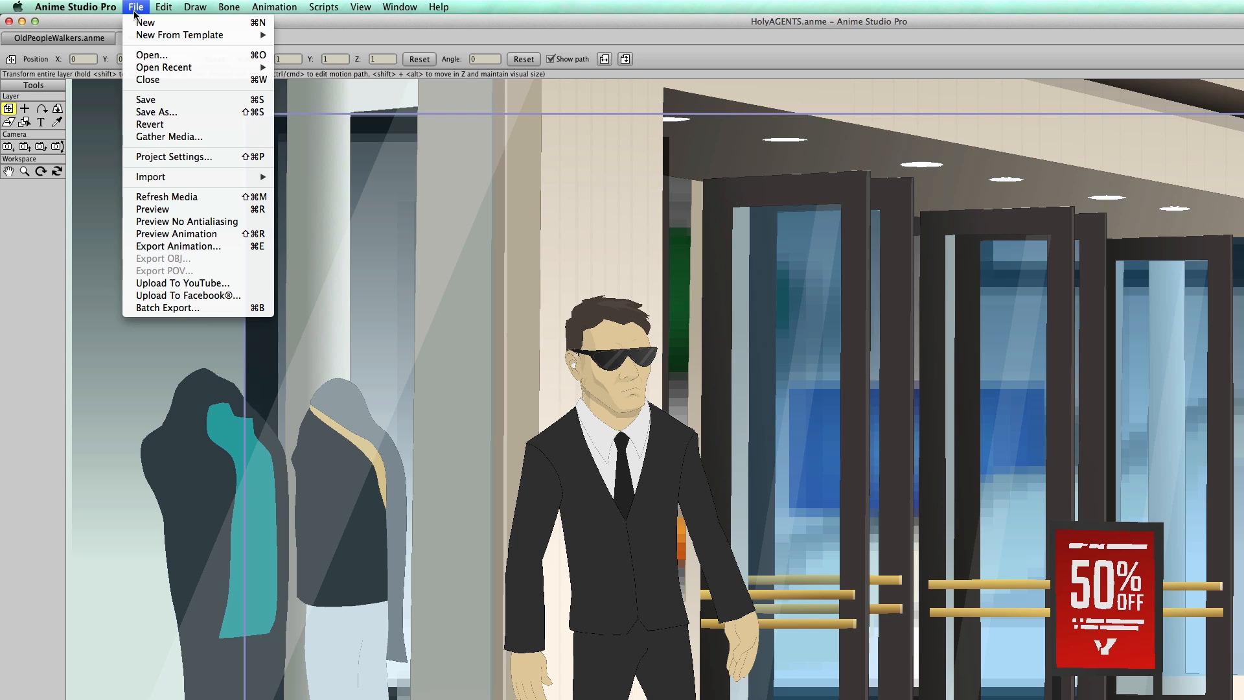
left_click(148, 21)
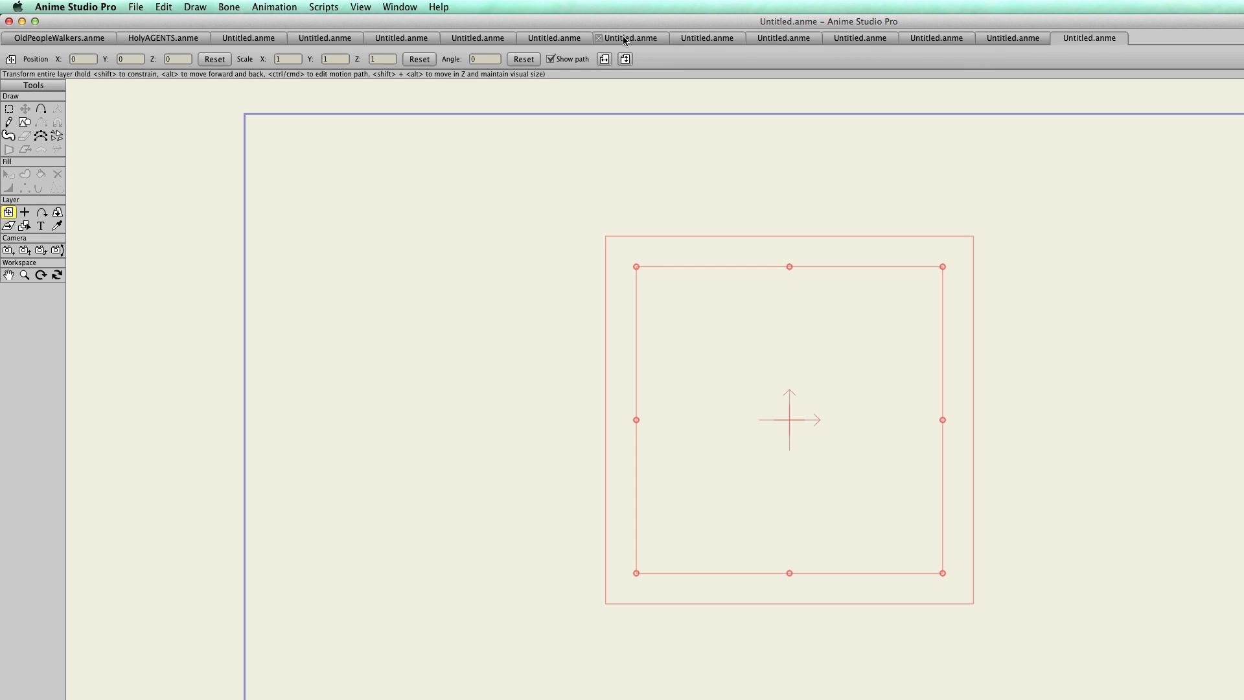
left_click(474, 36)
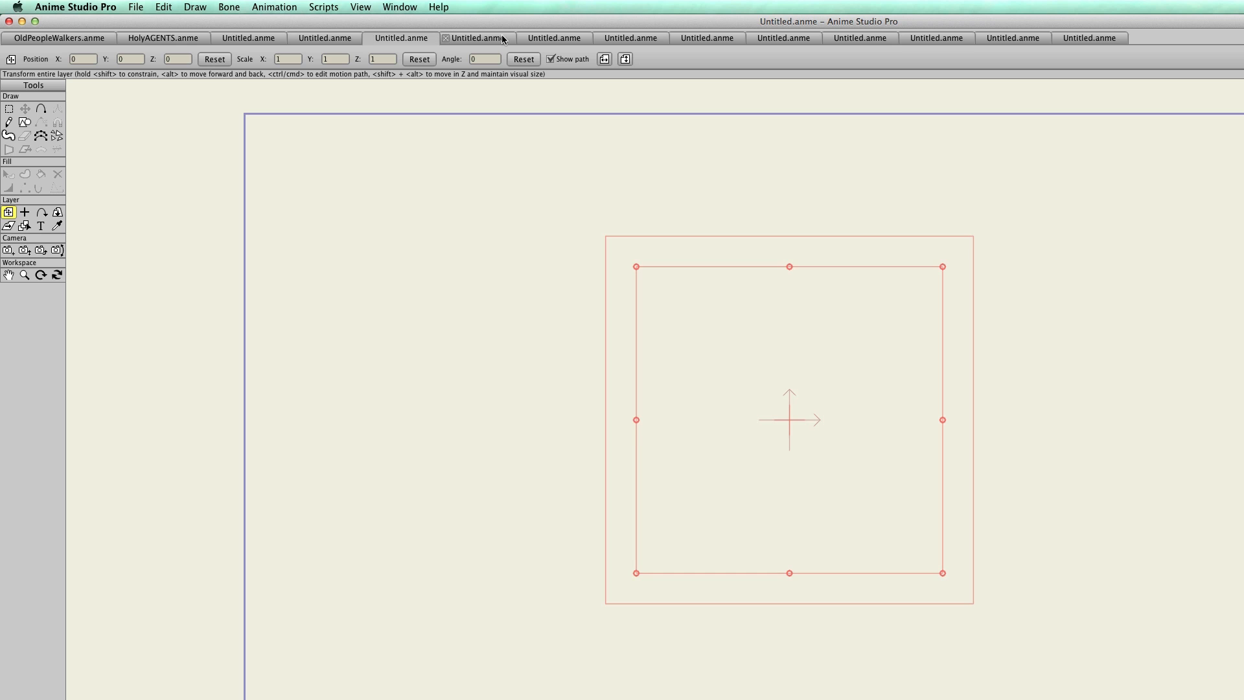
left_click(148, 38)
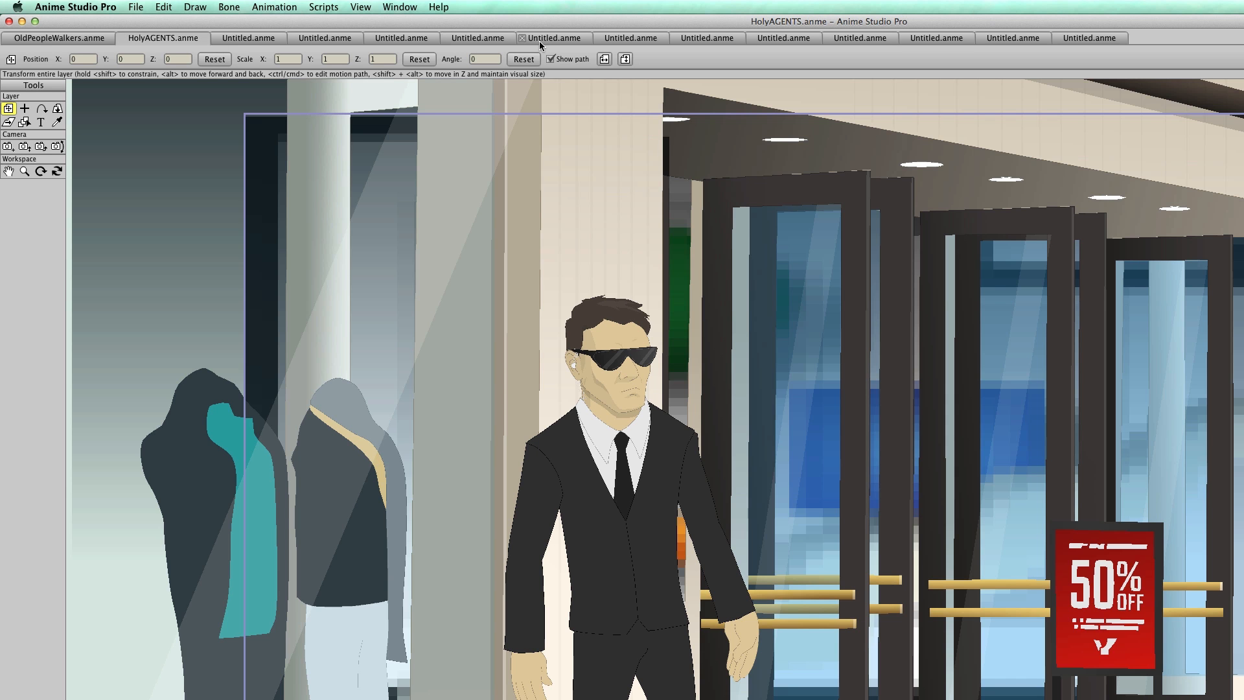
left_click(549, 38)
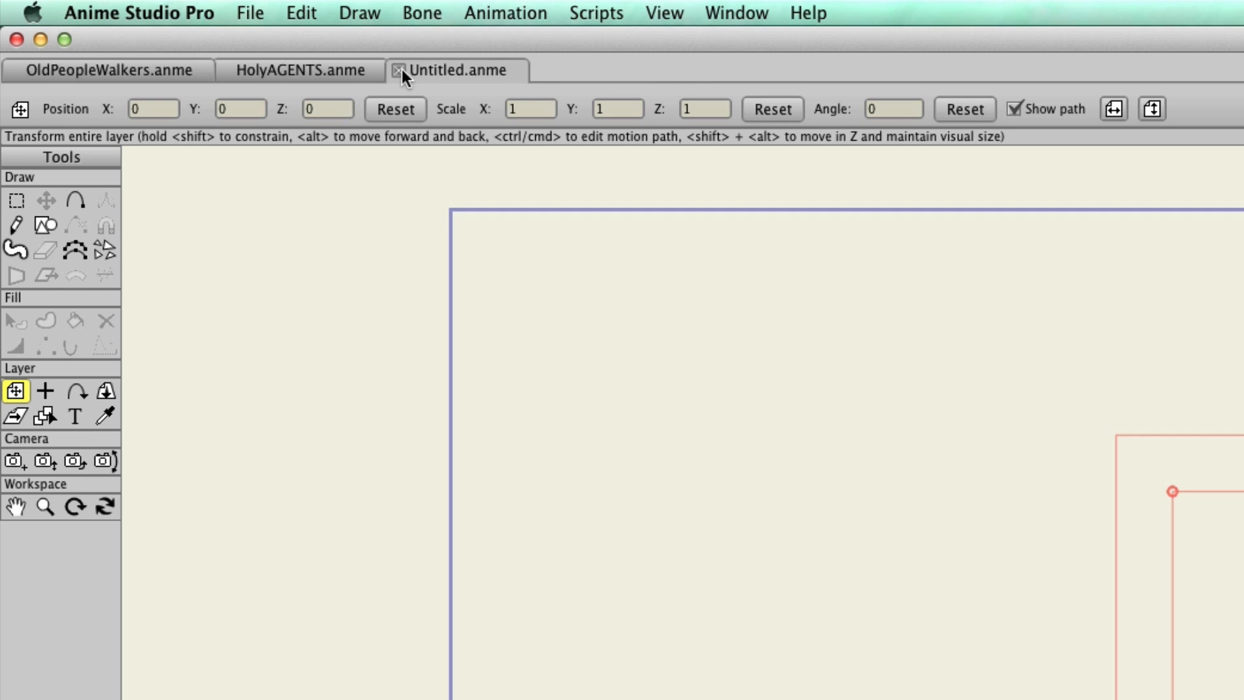
Close the remaining Untitled tab and open Holyfield 2.anme from File > Open Recent
left_click(396, 72)
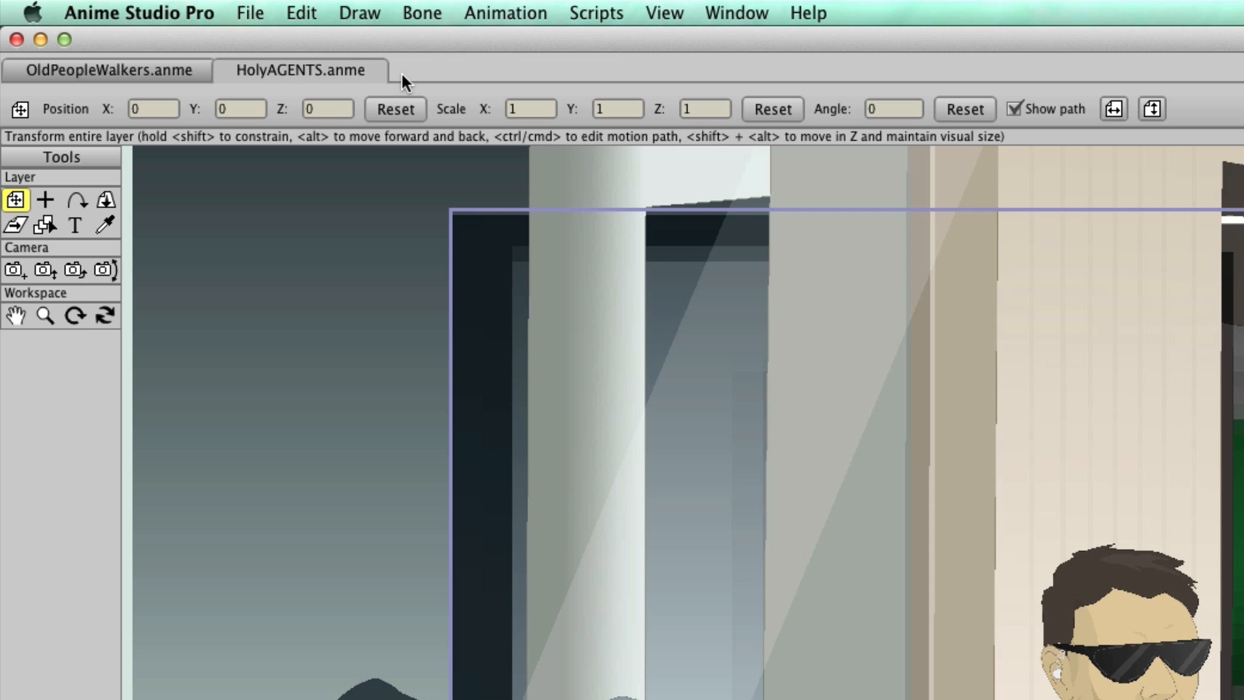
left_click(265, 11)
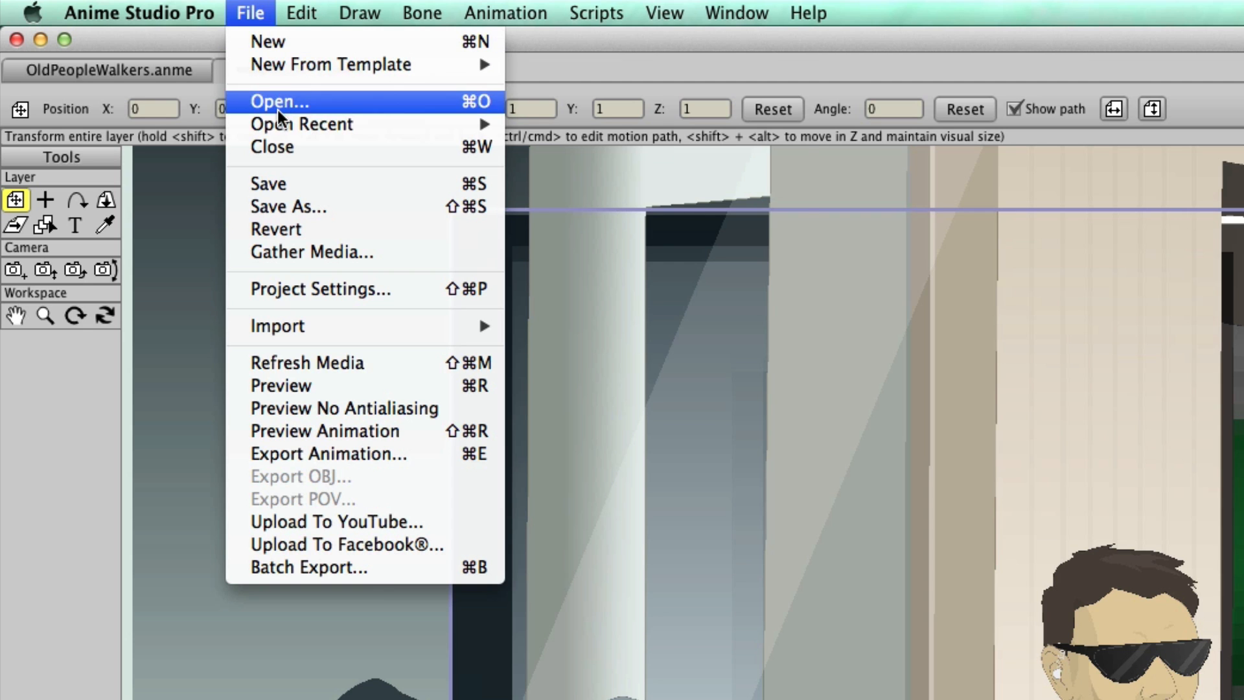
mouse_move(301, 125)
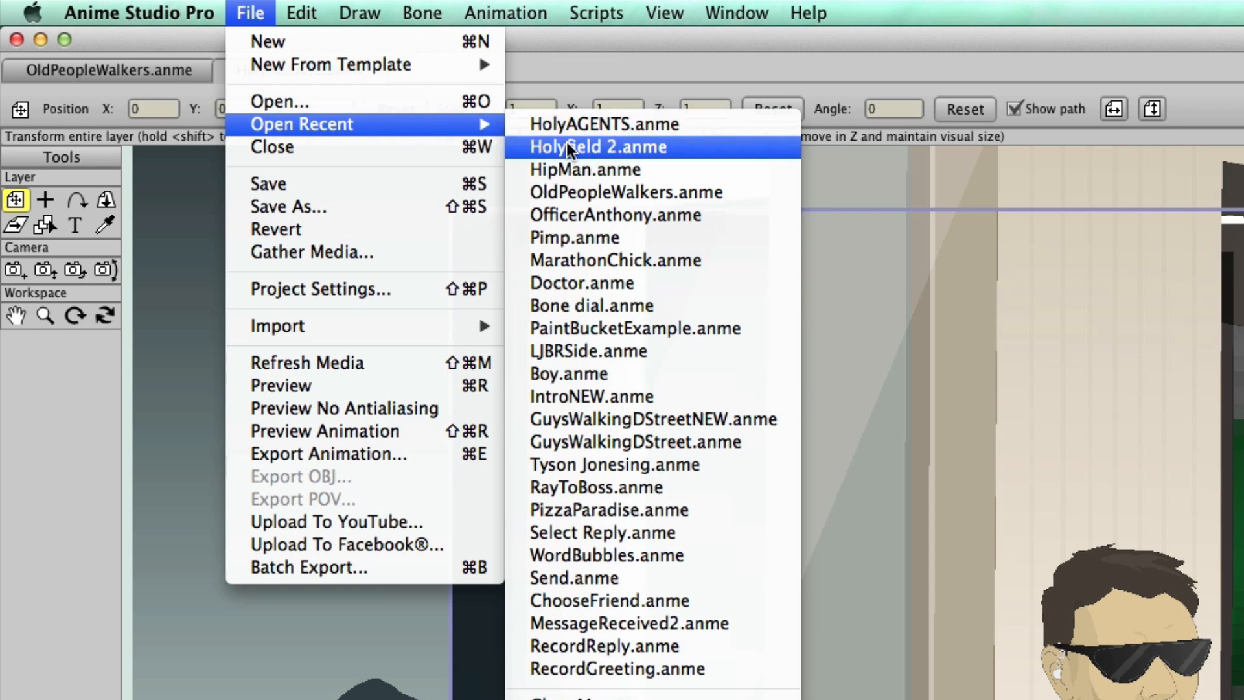
left_click(593, 124)
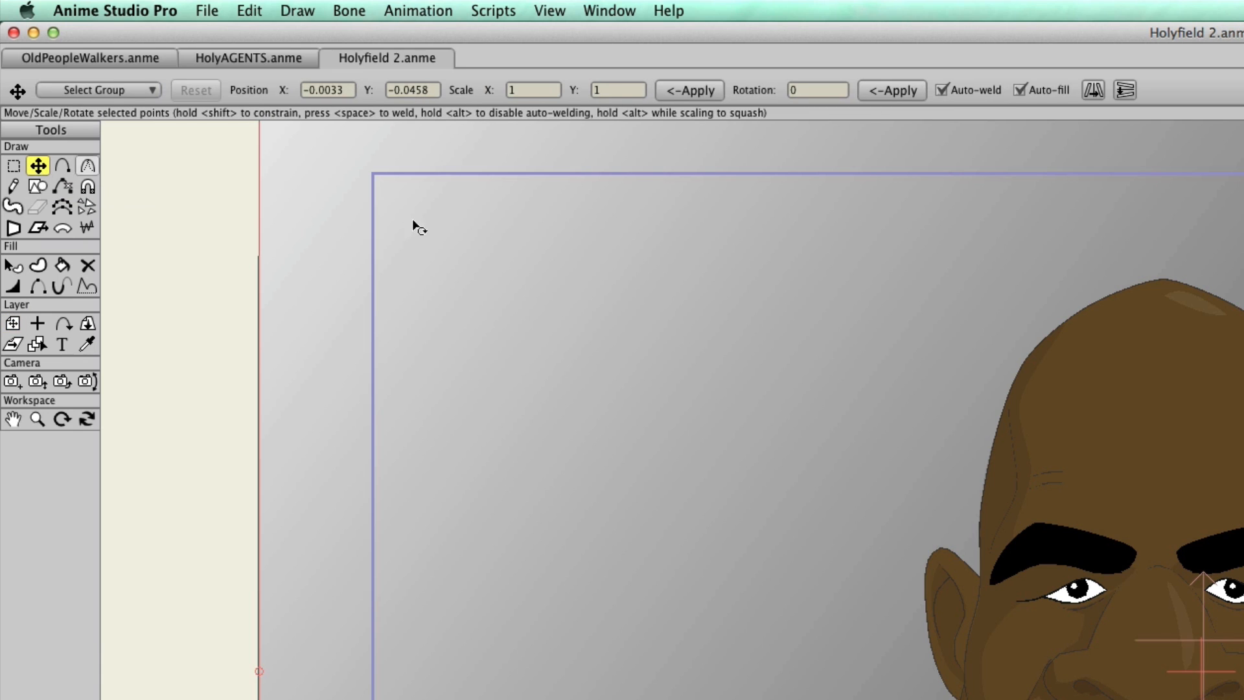
mouse_move(487, 238)
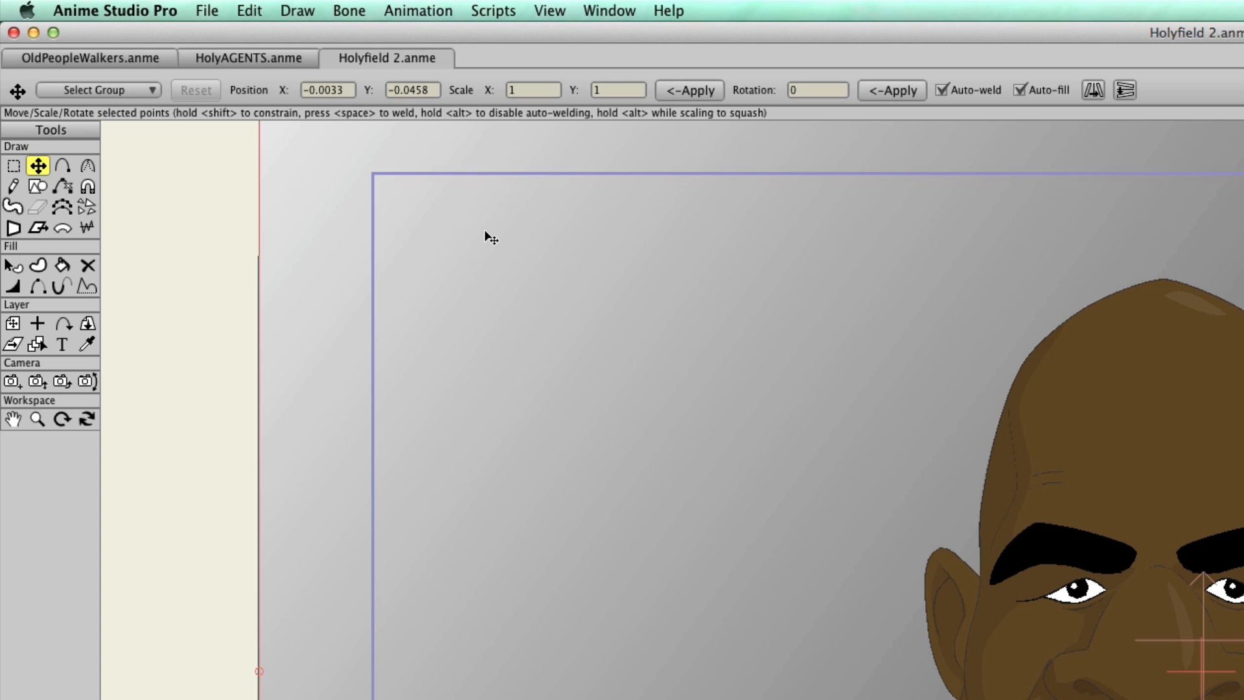
mouse_move(175, 90)
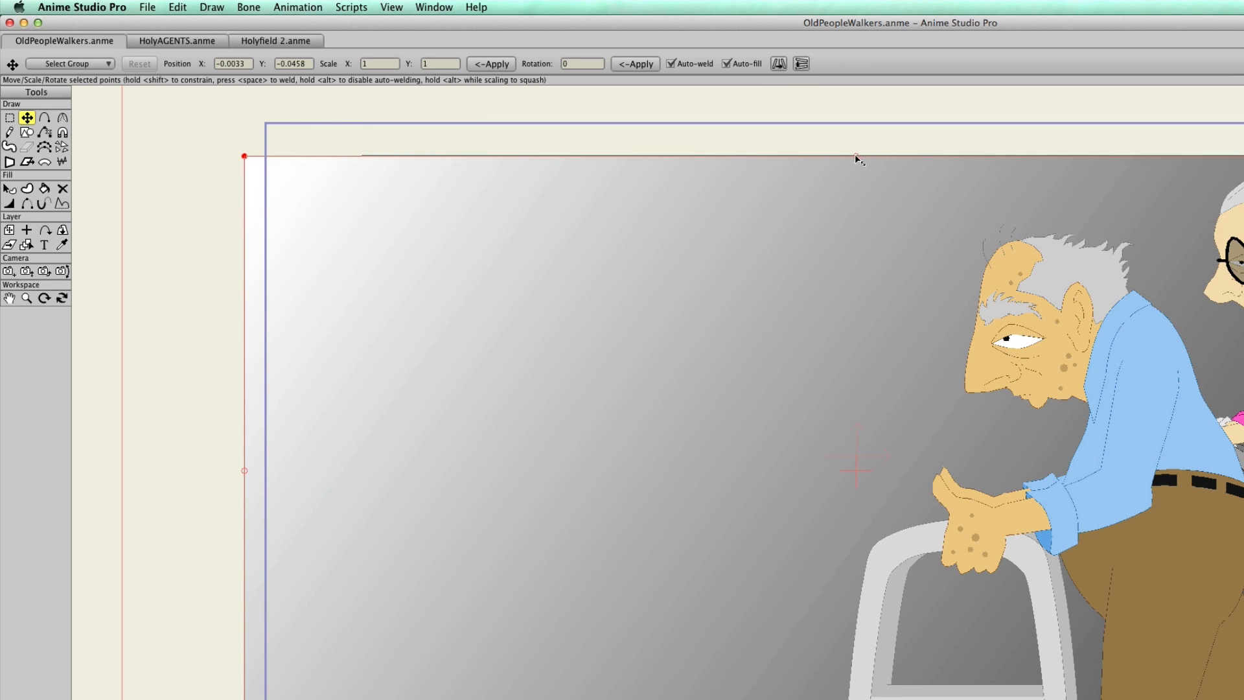
Drag the pasted grey gradient's top edge points upward so it extends above the camera frame
left_click_drag(855, 158, 858, 111)
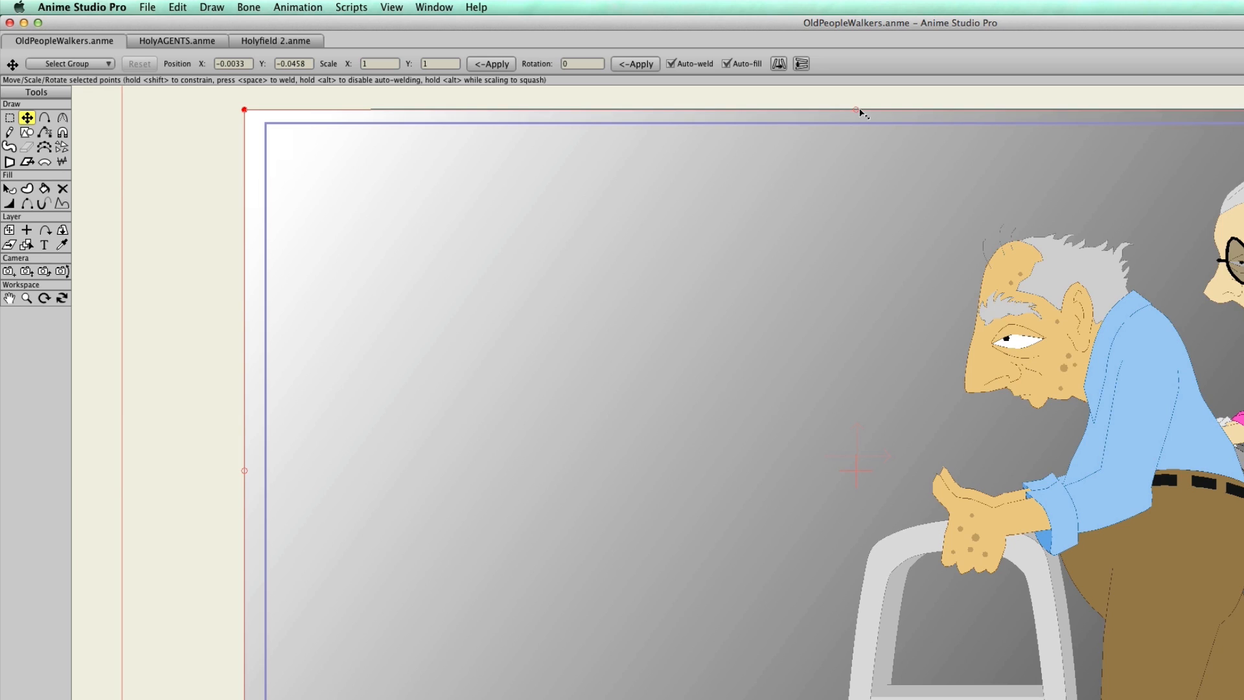